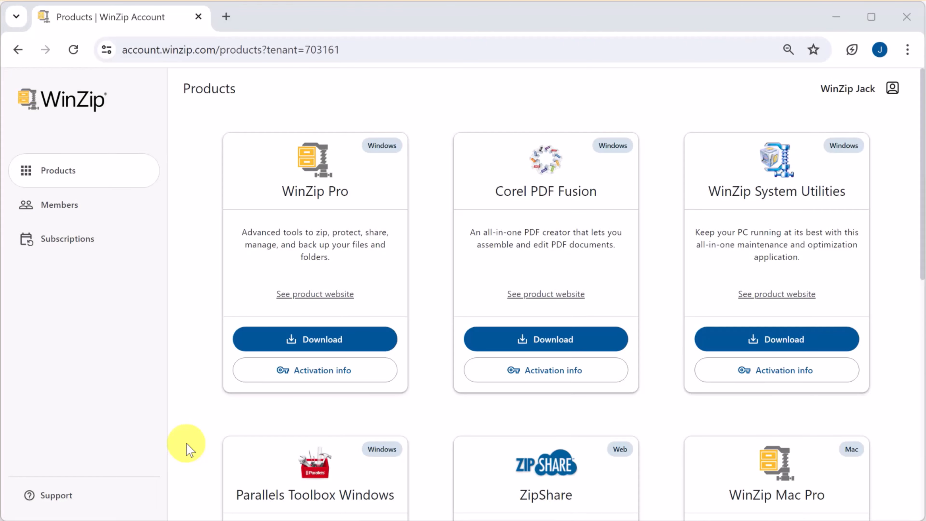
pyautogui.moveTo(441, 408)
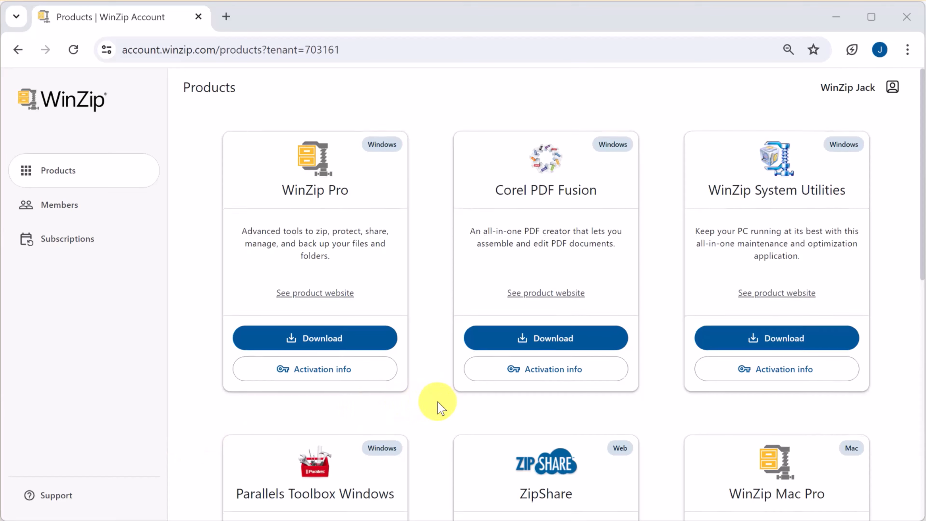
# - Dismiss the activation dialog after the WinZip Pro download, then reopen its activation details
pyautogui.scroll(-3)
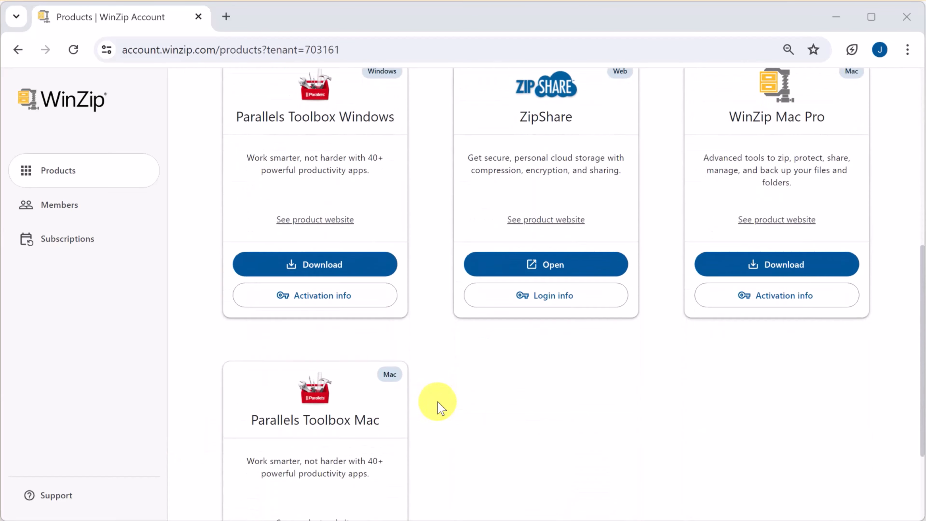
pyautogui.scroll(3)
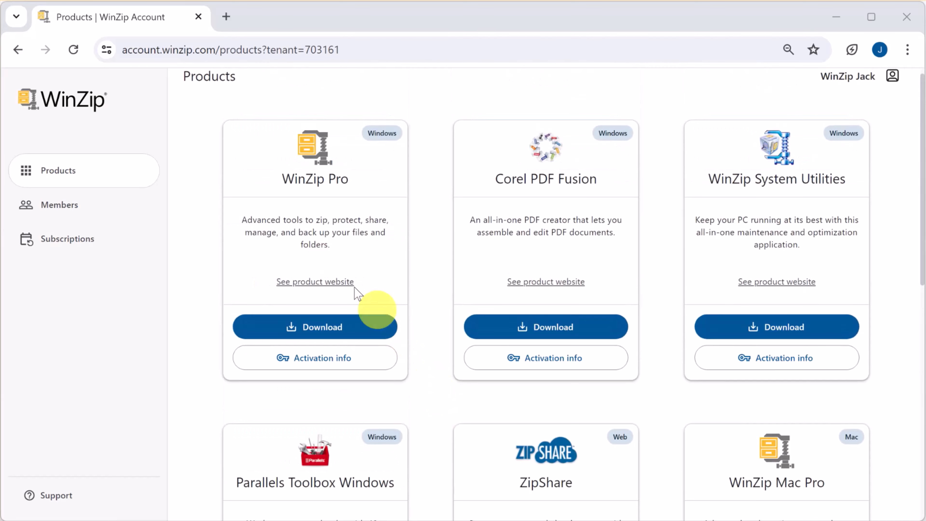
pyautogui.moveTo(302, 271)
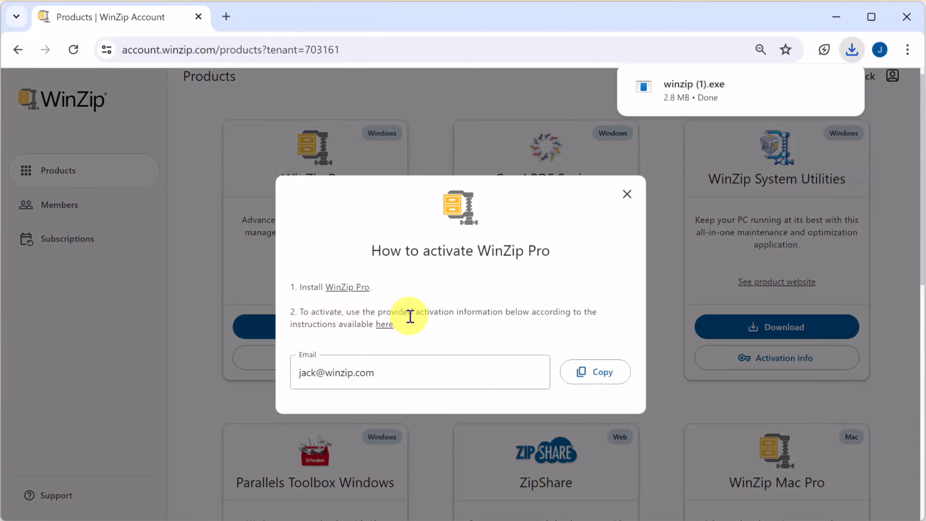
pyautogui.click(627, 194)
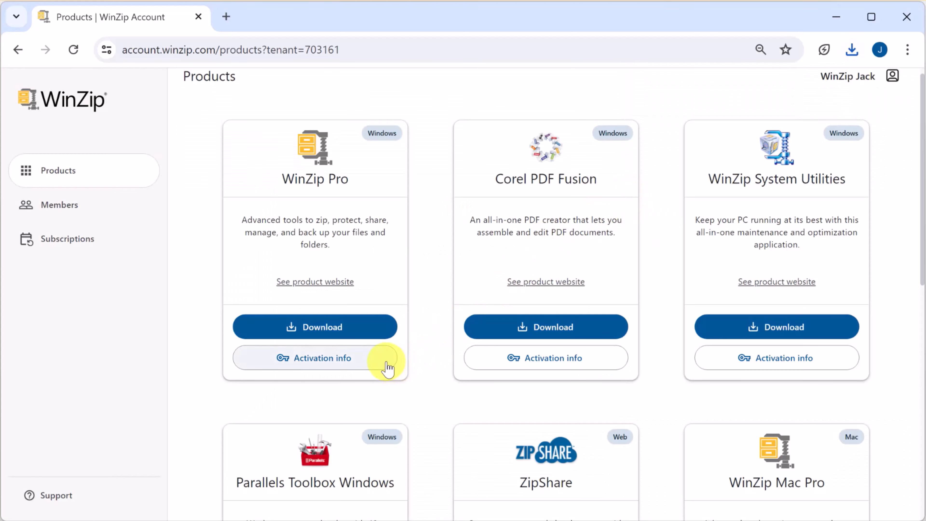
pyautogui.click(322, 358)
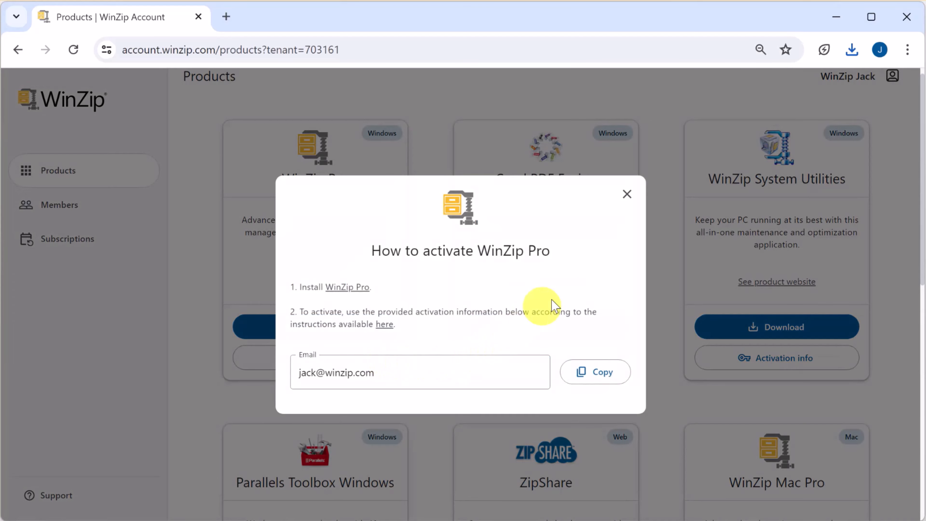
# - View the single account member and attempt an invite, dismissing the No licenses available notice
pyautogui.click(627, 194)
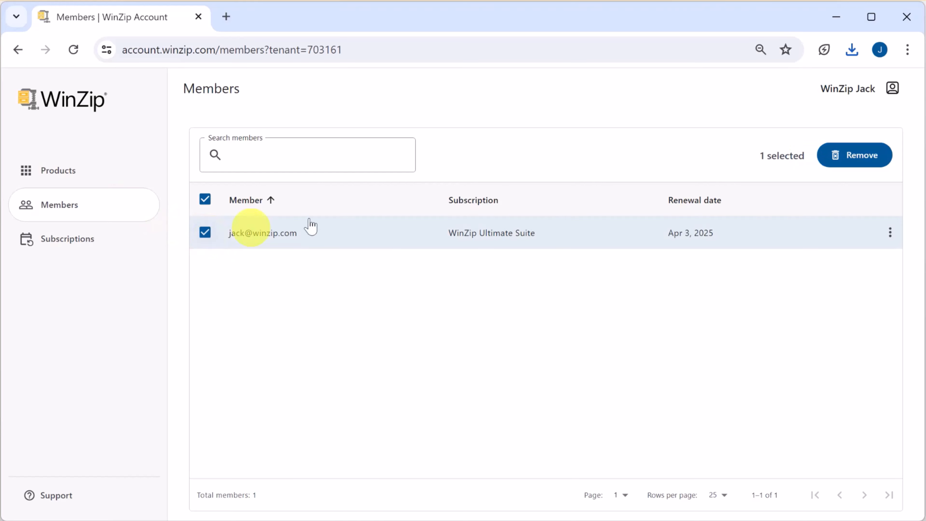
pyautogui.click(890, 232)
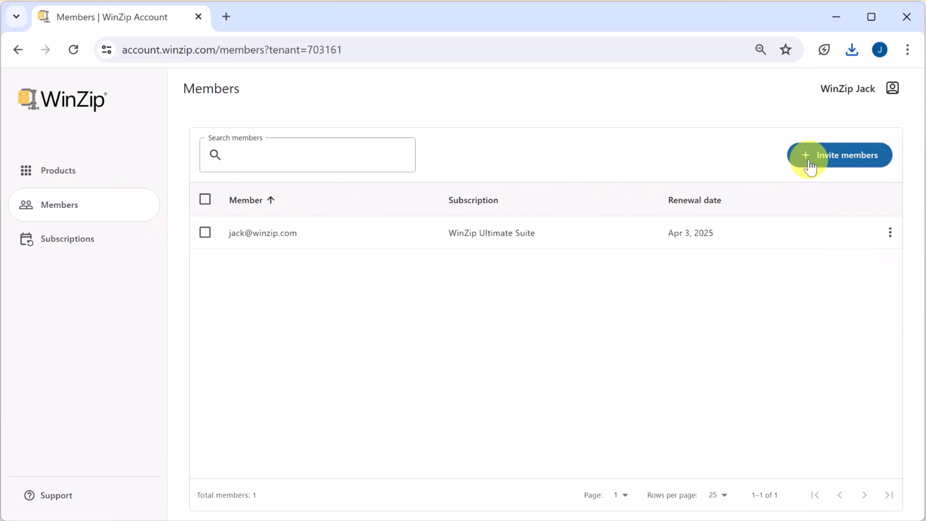
pyautogui.click(840, 155)
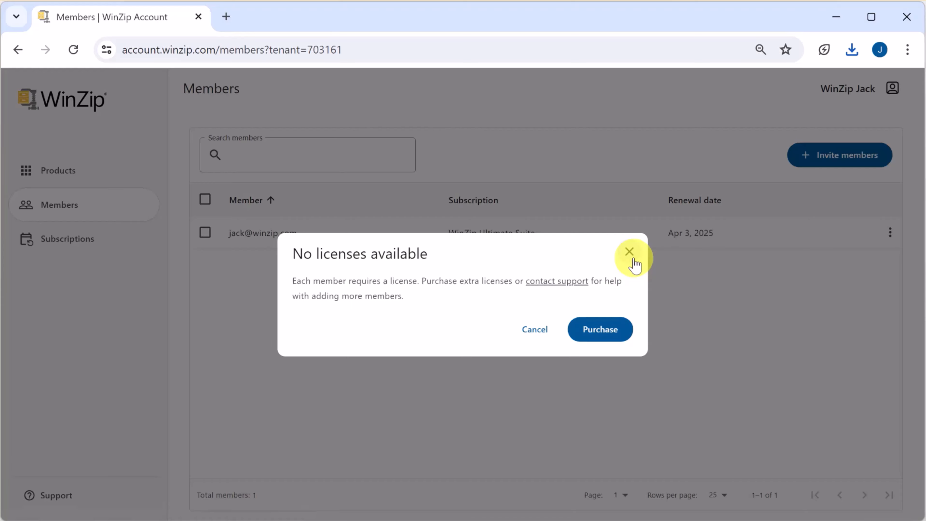
pyautogui.click(629, 250)
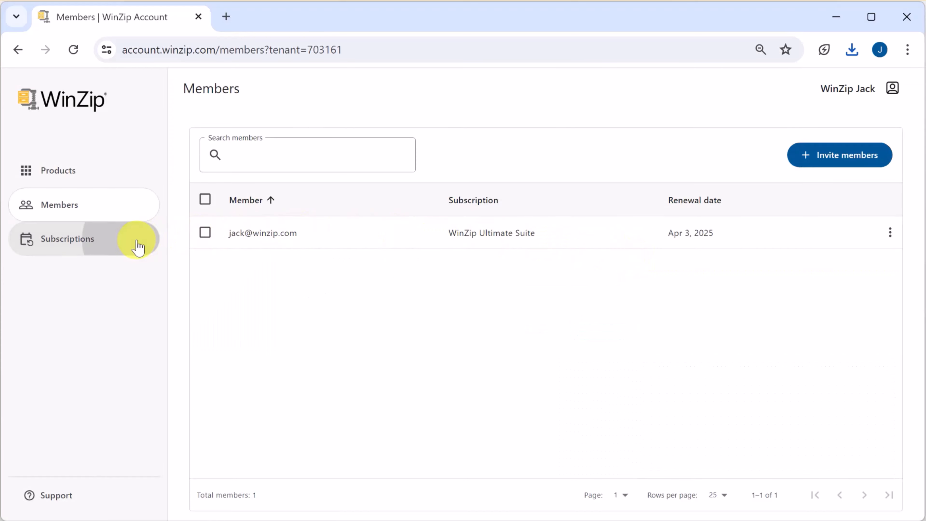
# - Show the Subscriptions page with the active WinZip Ultimate Suite, 1 of 1 licenses used
pyautogui.click(67, 239)
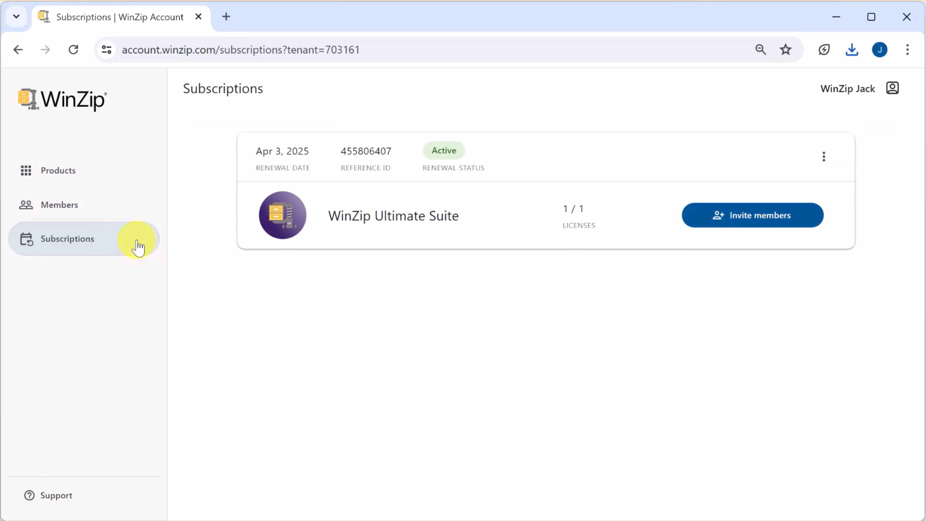
pyautogui.moveTo(241, 259)
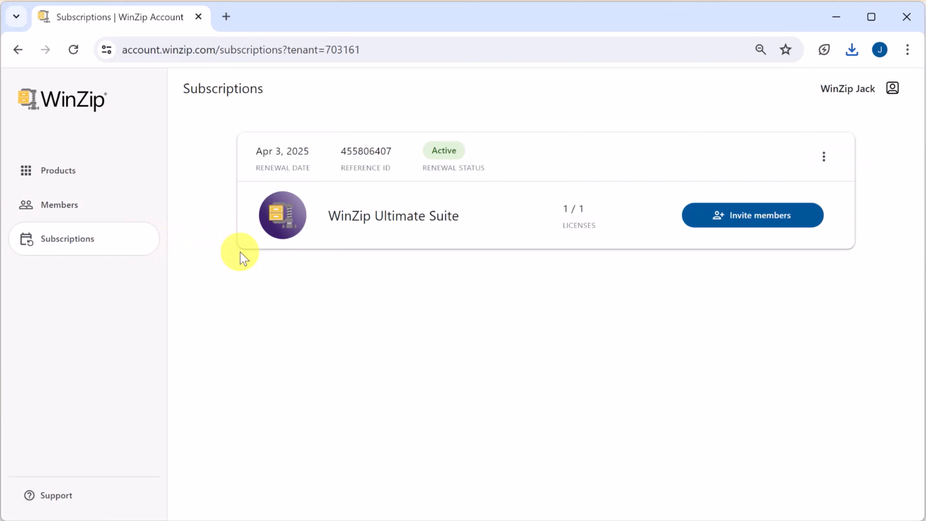
pyautogui.moveTo(703, 229)
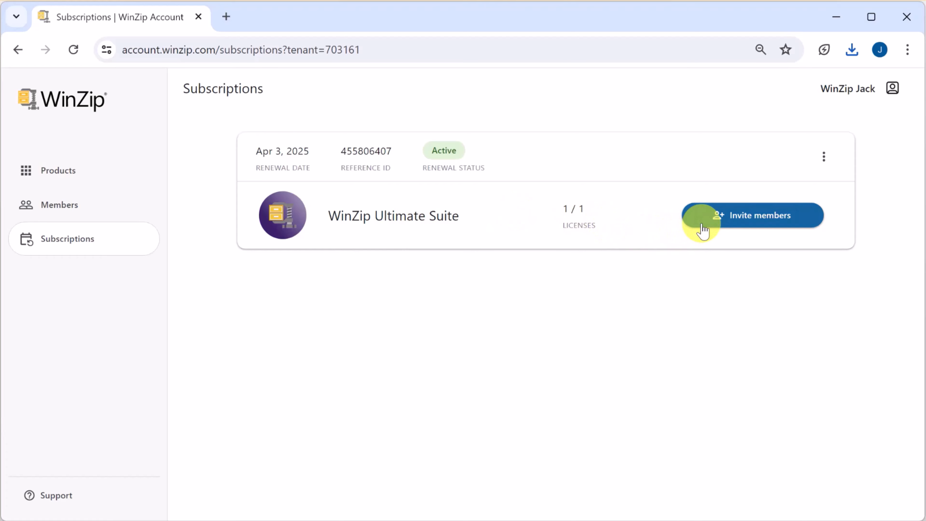
pyautogui.moveTo(892, 88)
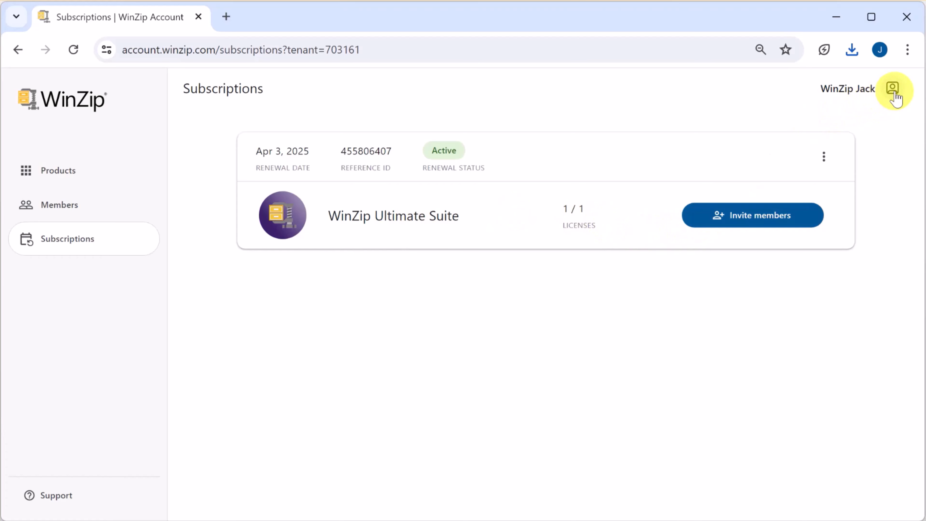
# - View the Profile and Password account settings, then launch the WinZip Support site in a new tab
pyautogui.click(892, 89)
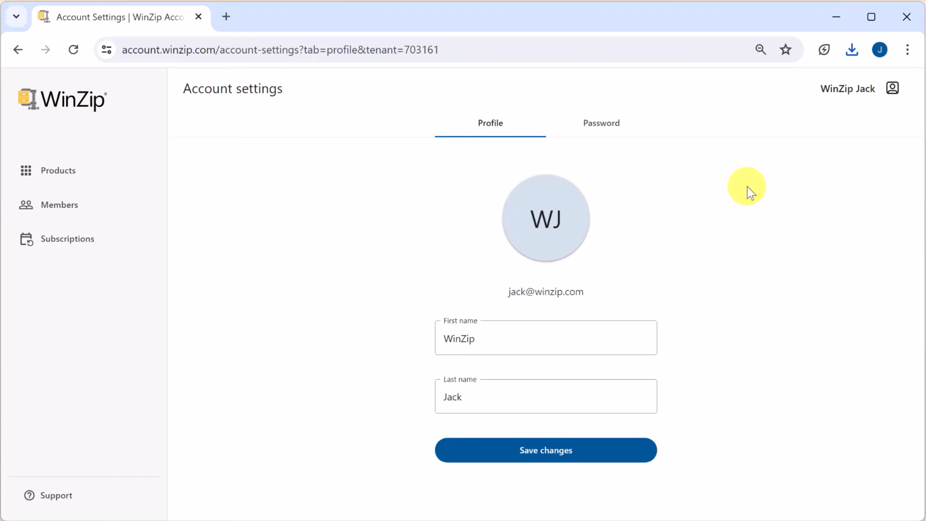
pyautogui.click(601, 123)
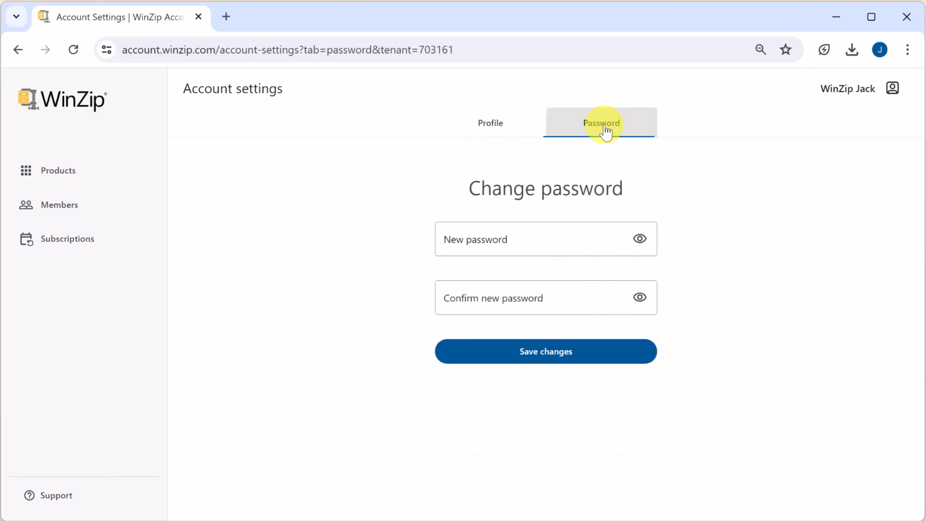
pyautogui.moveTo(107, 483)
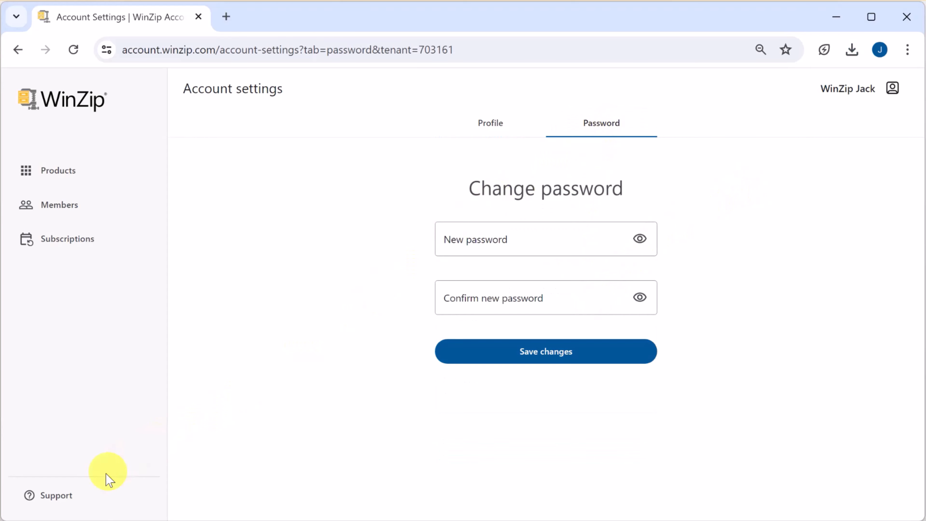
pyautogui.click(56, 495)
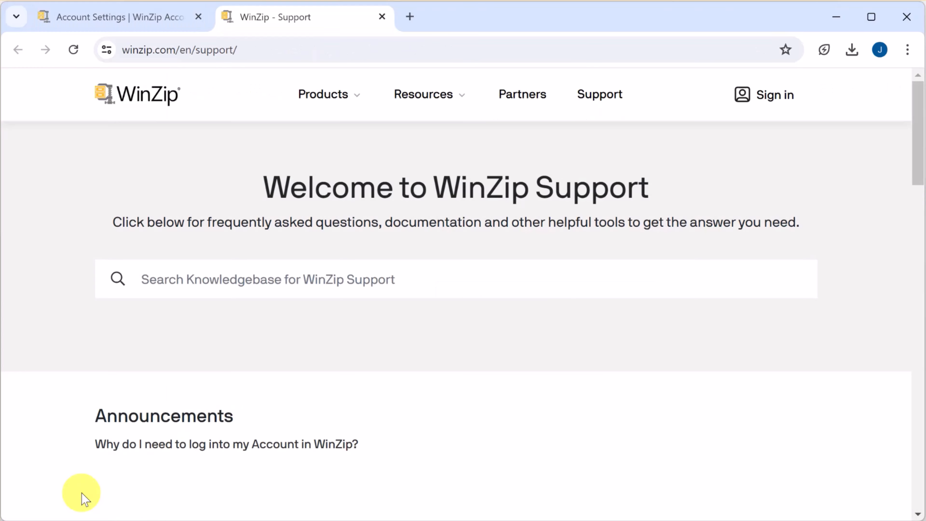